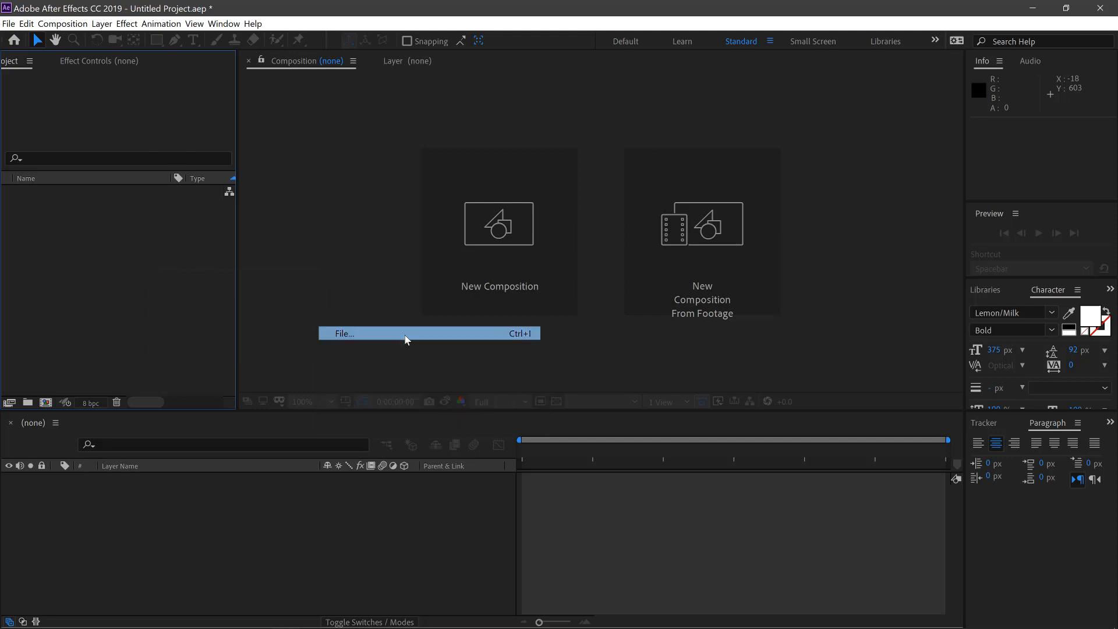
# Import Drone-Video.mp4 and Tracker-Icon.mov into the project
pyautogui.click(343, 333)
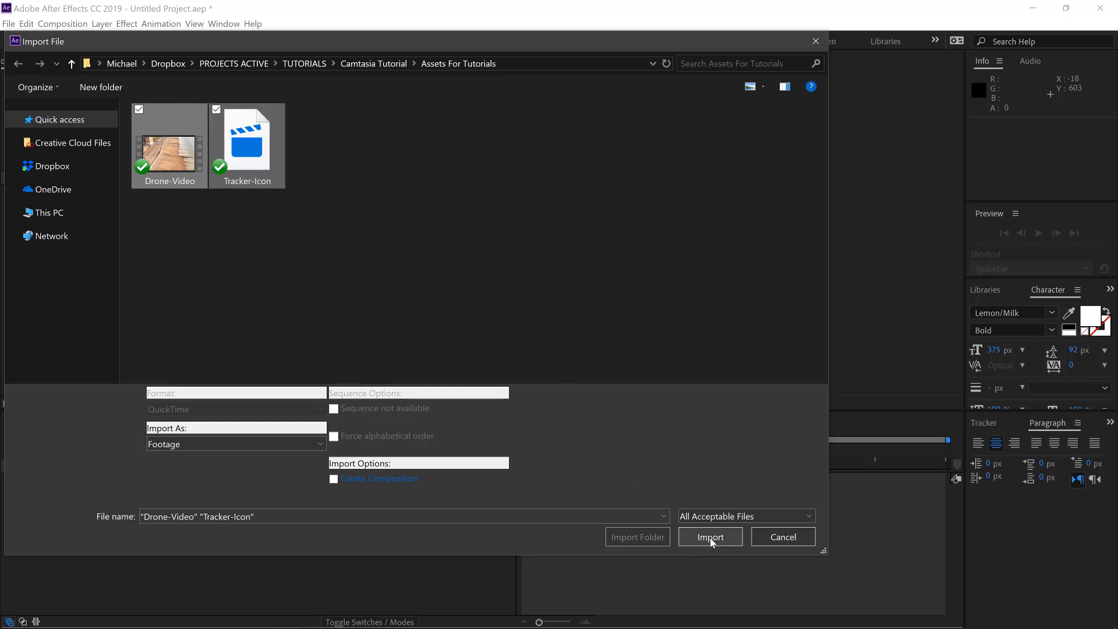
pyautogui.click(710, 536)
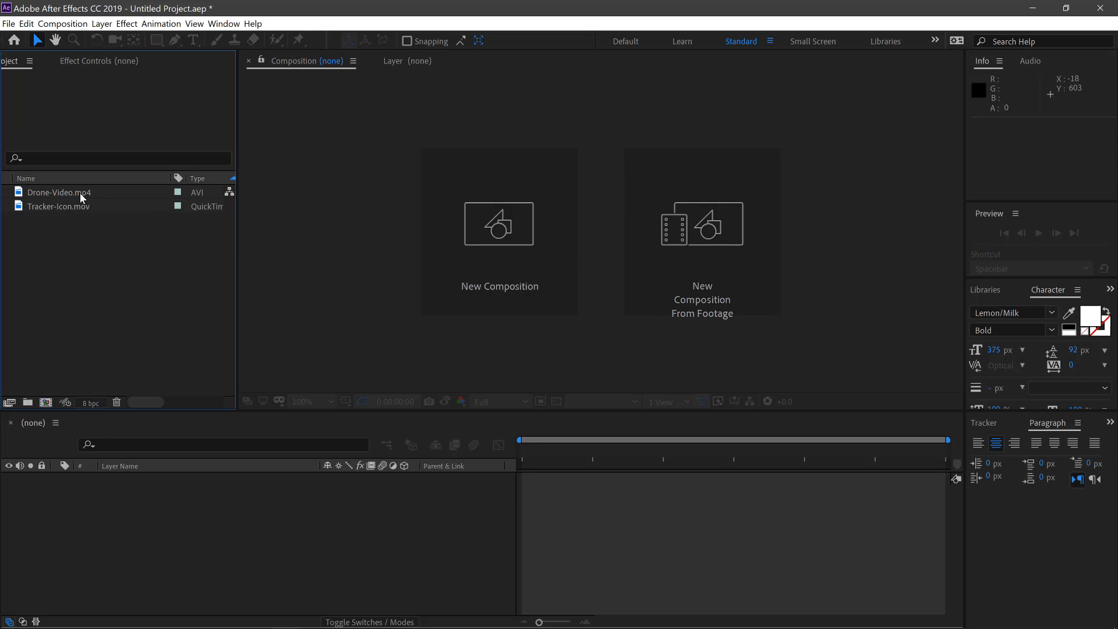
# Make a composition from the drone footage and start Track Motion with one track point on a runner
pyautogui.click(60, 191)
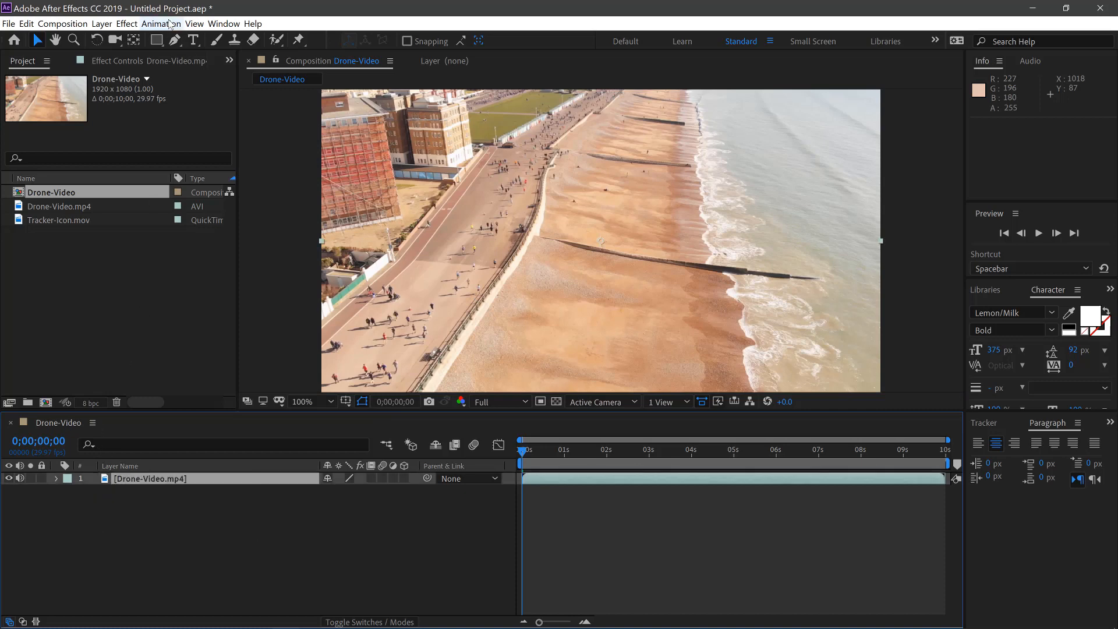
pyautogui.click(162, 23)
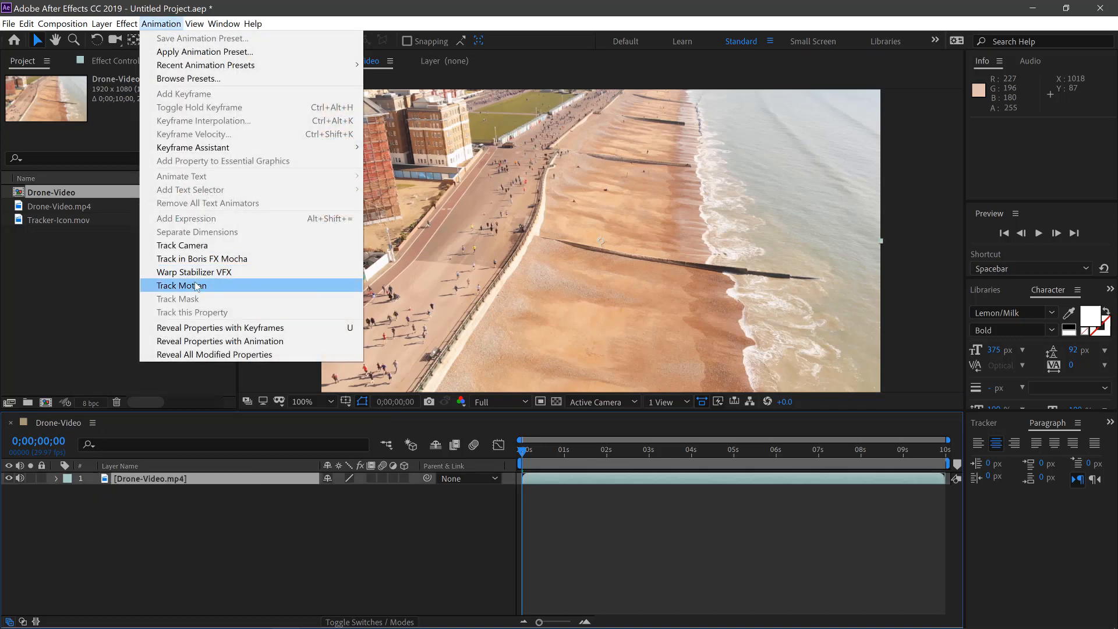
pyautogui.click(182, 286)
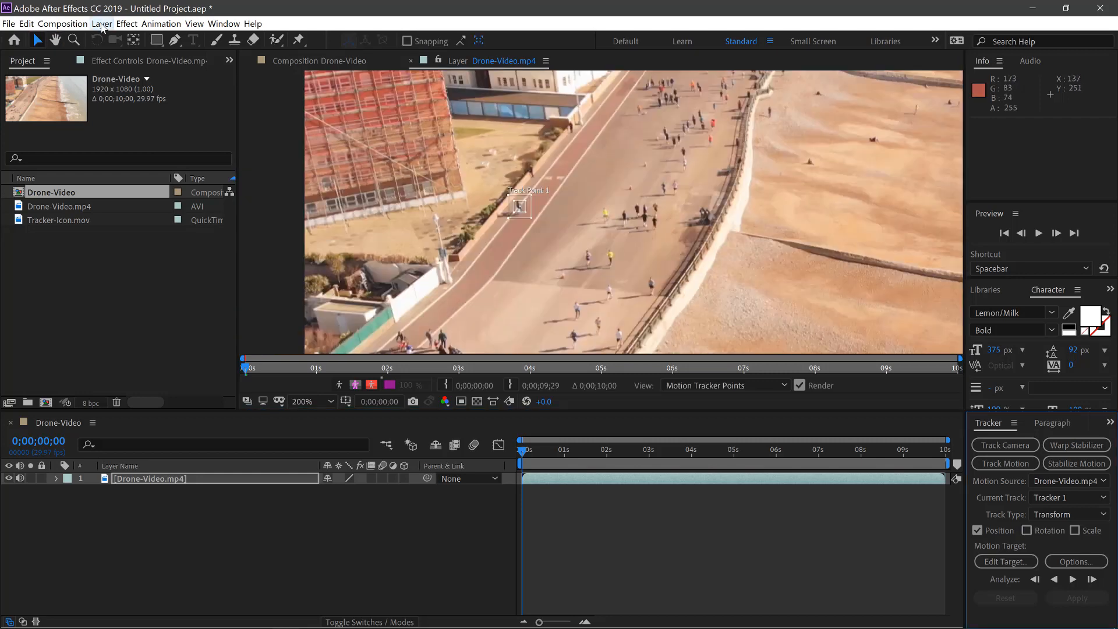
# Add a null object layer and set Trcker 1 as the motion target
pyautogui.click(101, 24)
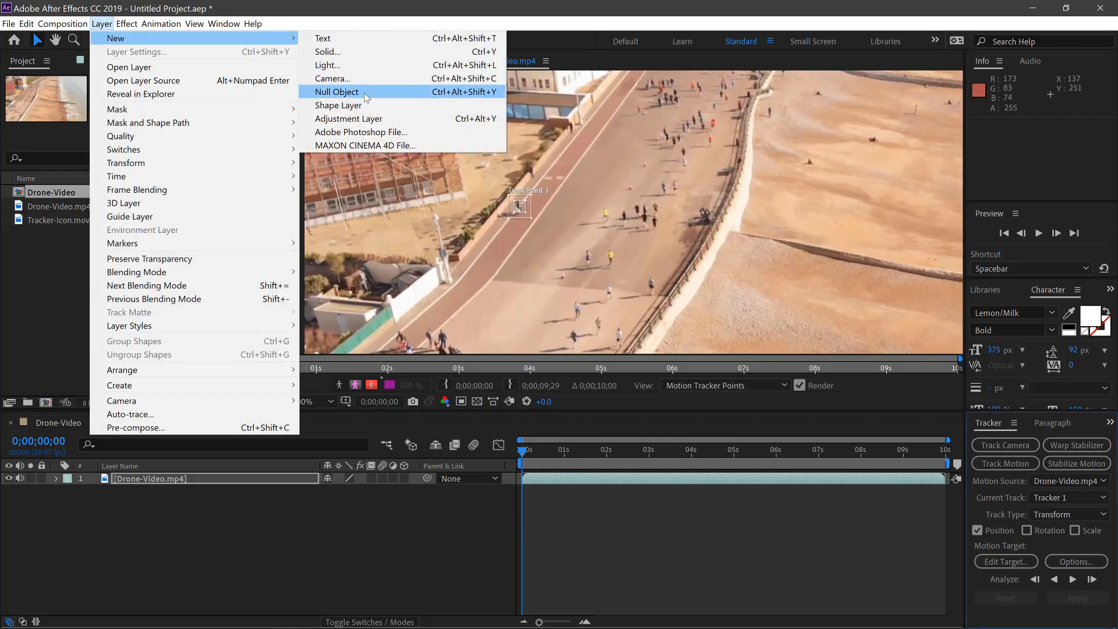
pyautogui.click(337, 92)
pyautogui.write('Trcker 1')
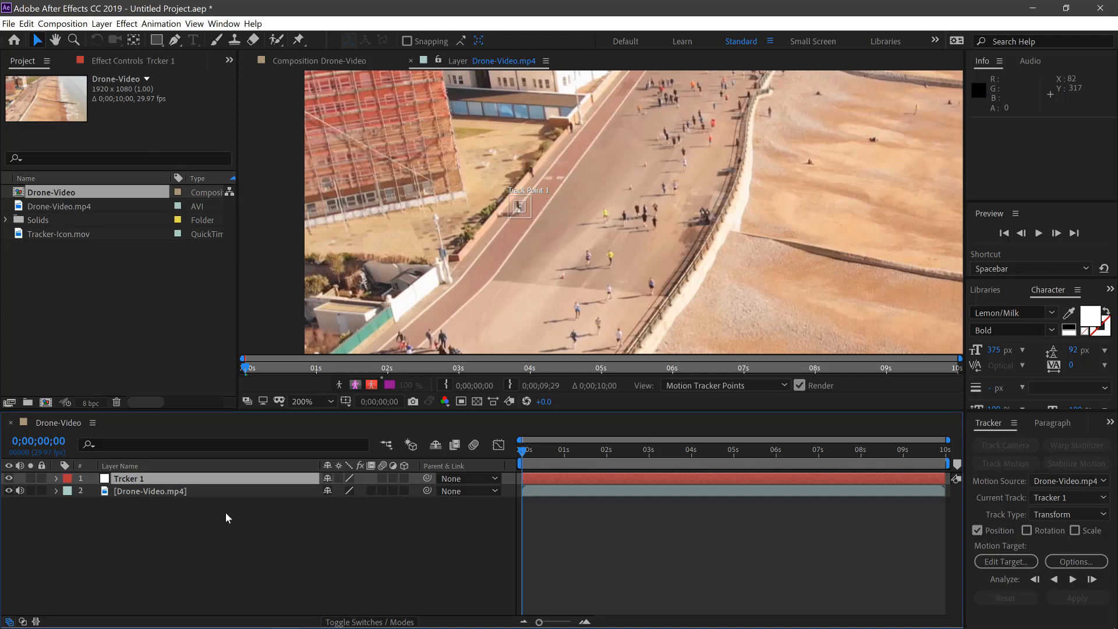
pyautogui.click(1006, 561)
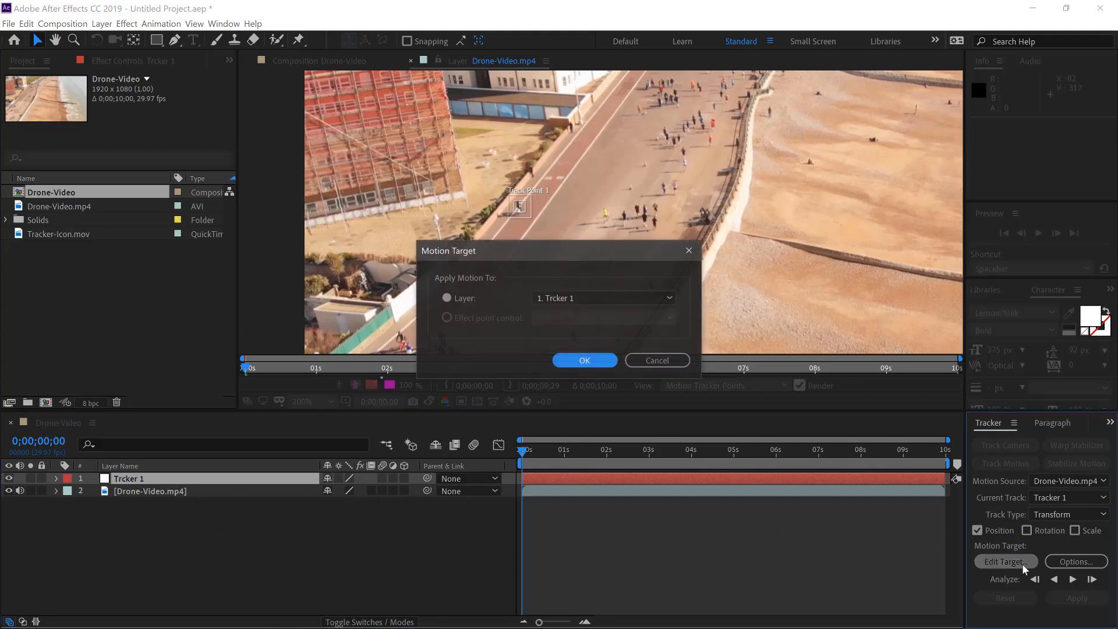
pyautogui.click(602, 297)
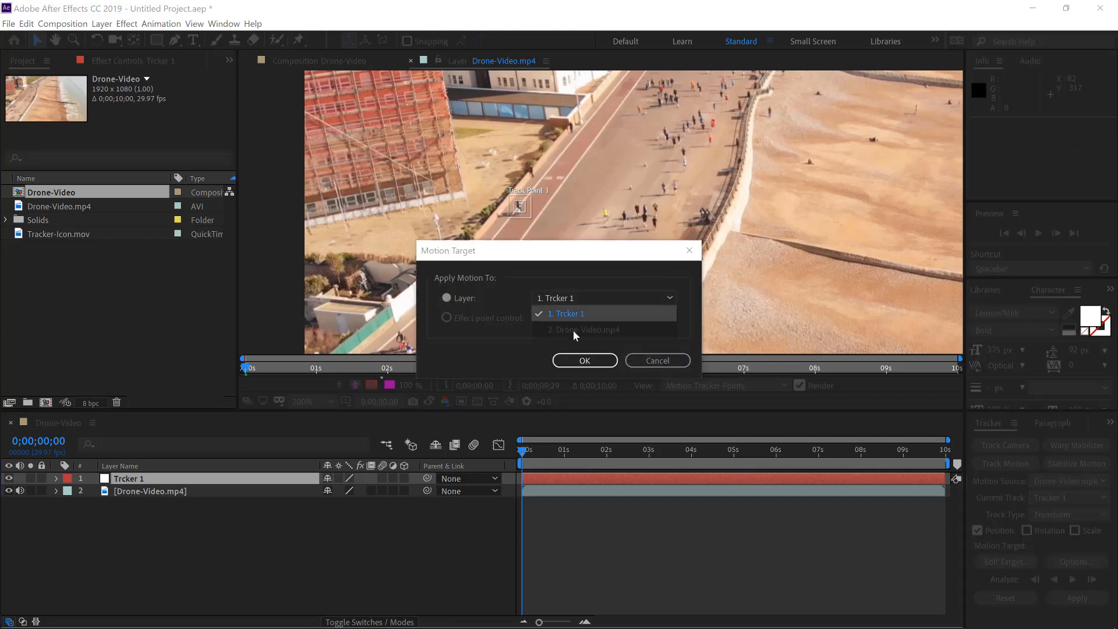
pyautogui.click(584, 360)
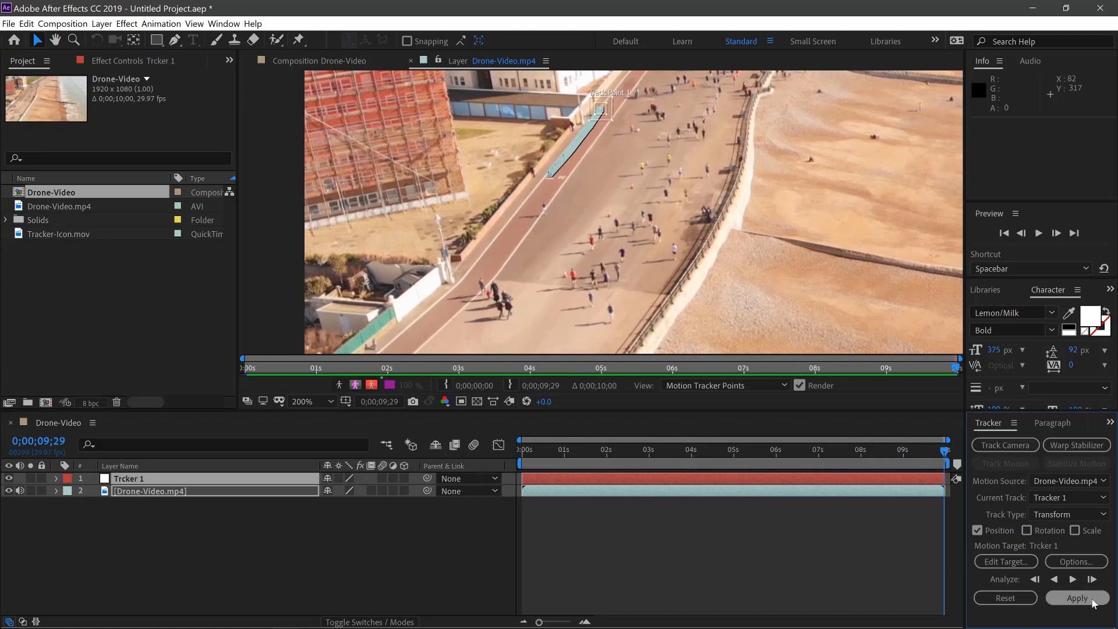
# Apply the runner's tracked motion to the null in X and Y
pyautogui.click(1076, 598)
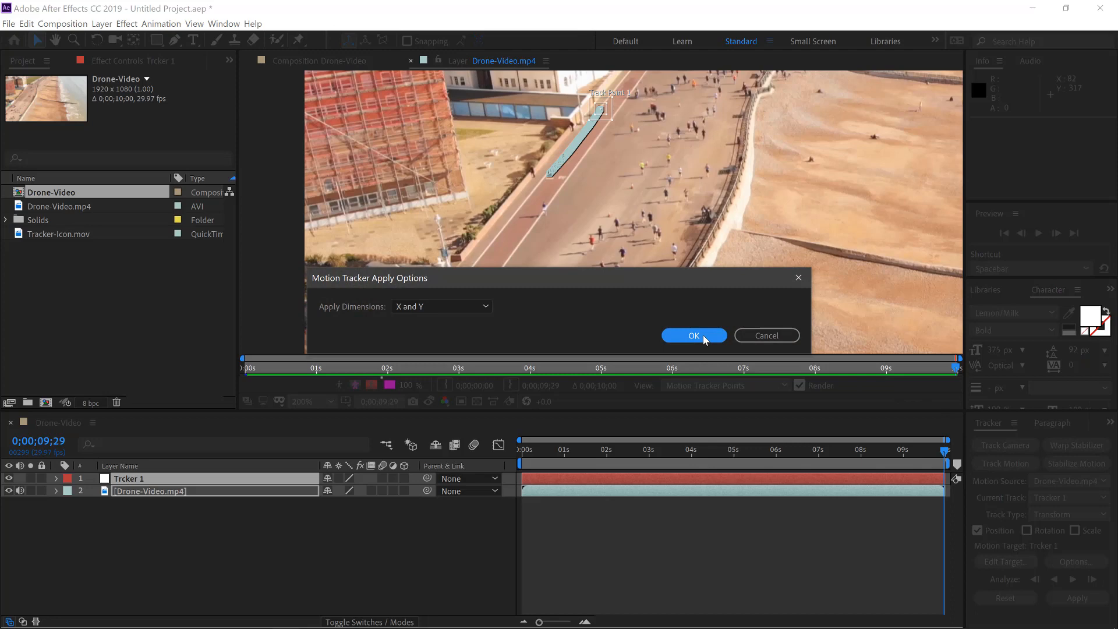
pyautogui.click(693, 336)
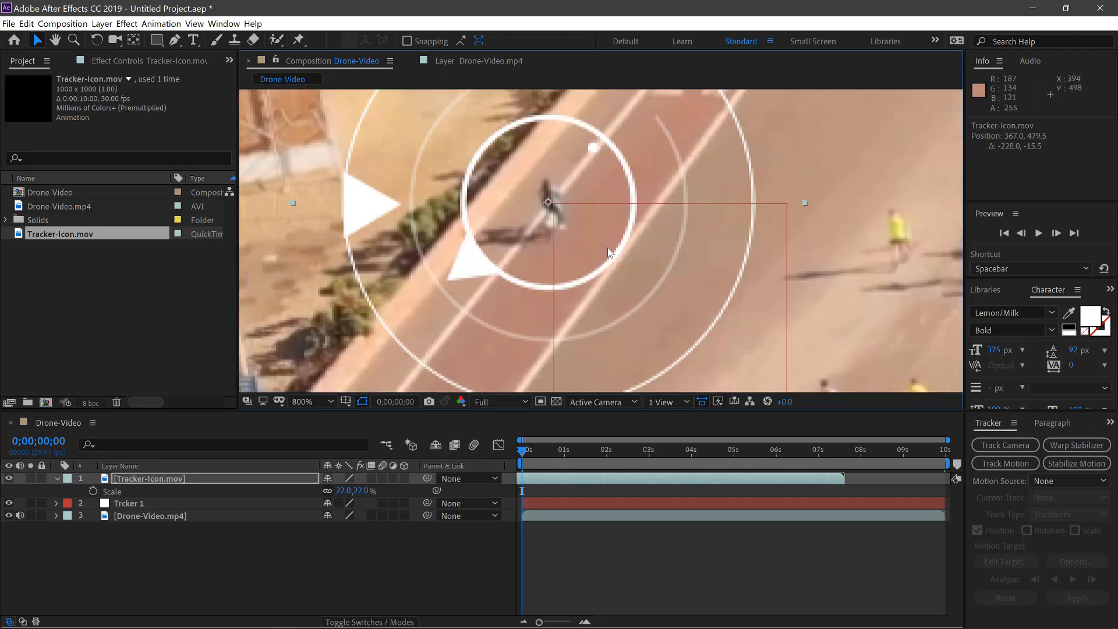
# Scale the Tracker-Icon clip to 14% and parent it to Trcker 1
pyautogui.click(313, 400)
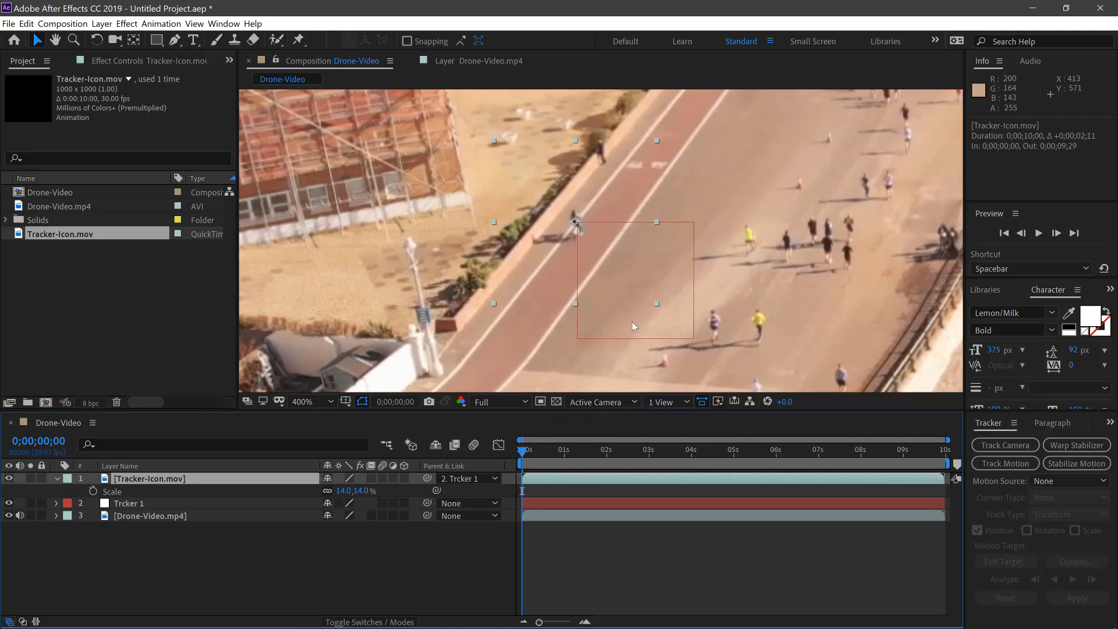
pyautogui.click(302, 400)
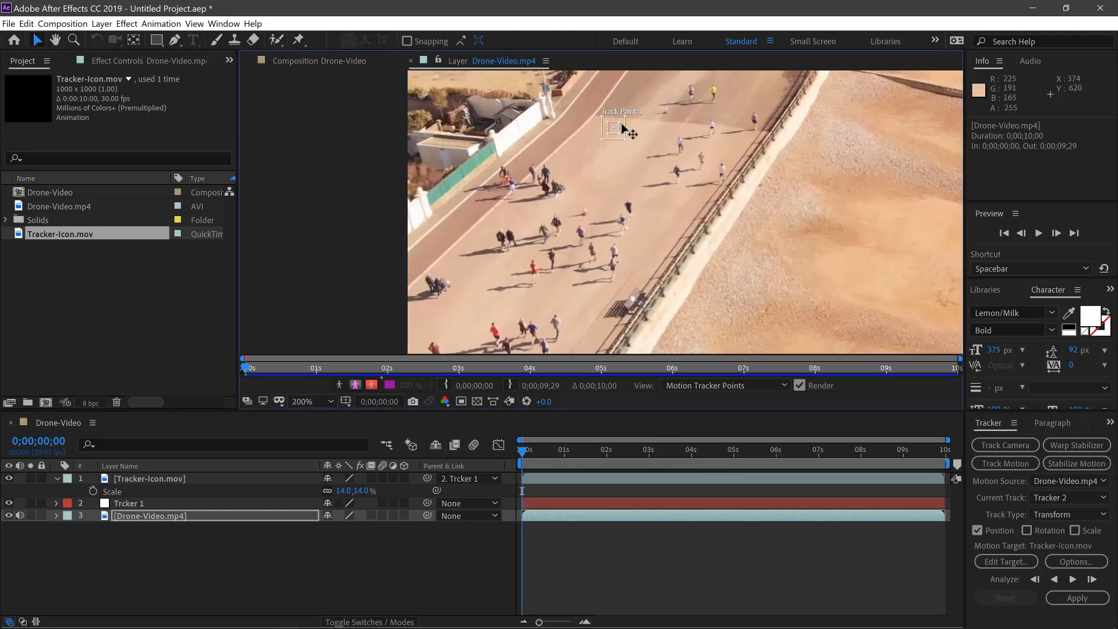
# Place the second track point on a different runner in the drone footage
pyautogui.moveTo(613, 128); pyautogui.dragTo(538, 271)
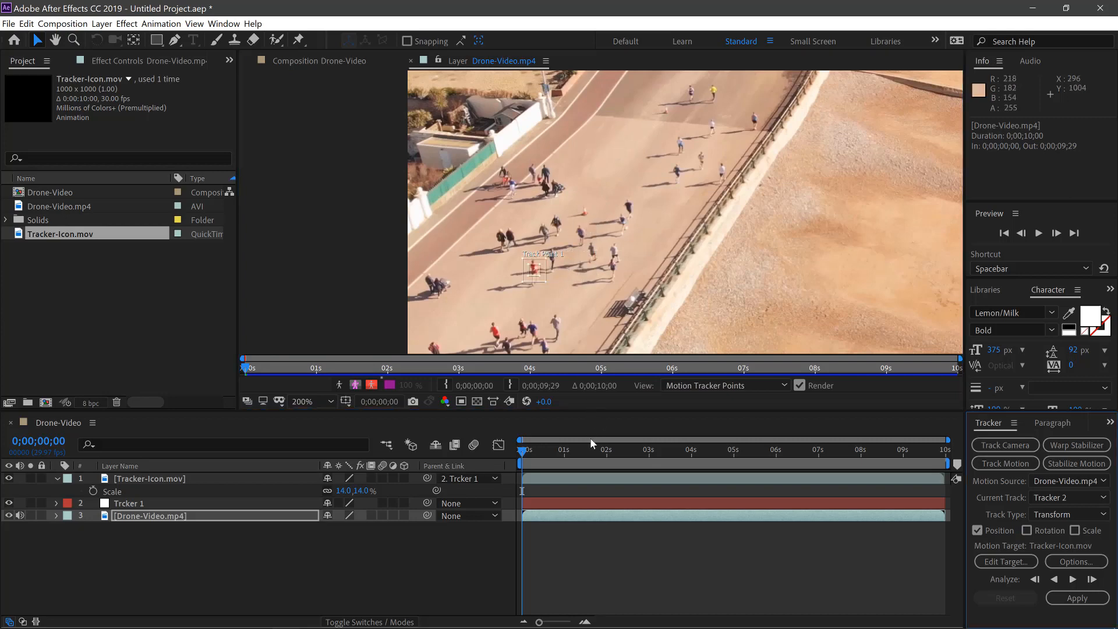
pyautogui.click(100, 23)
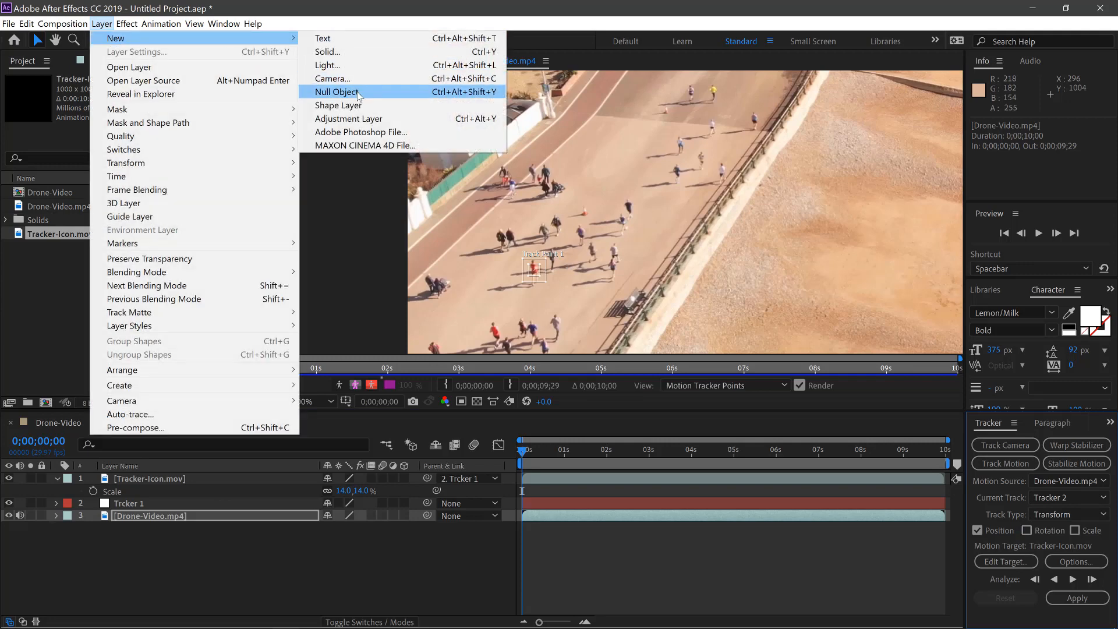
# Add a null layer named Tracker 2 and set it as the second track's motion target
pyautogui.click(337, 91)
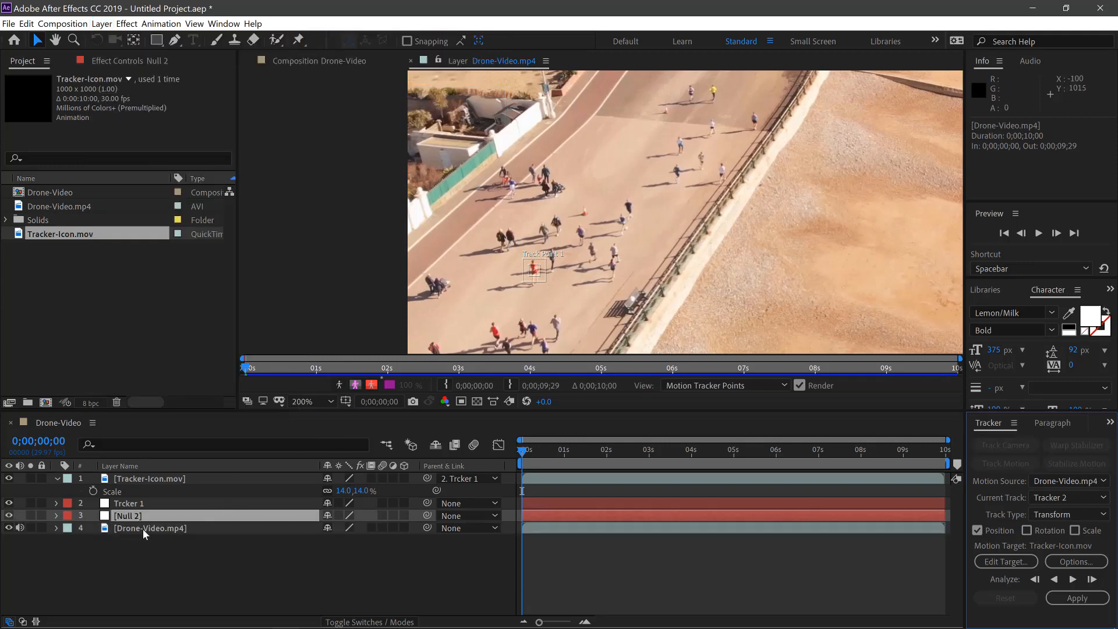
pyautogui.doubleClick(127, 515)
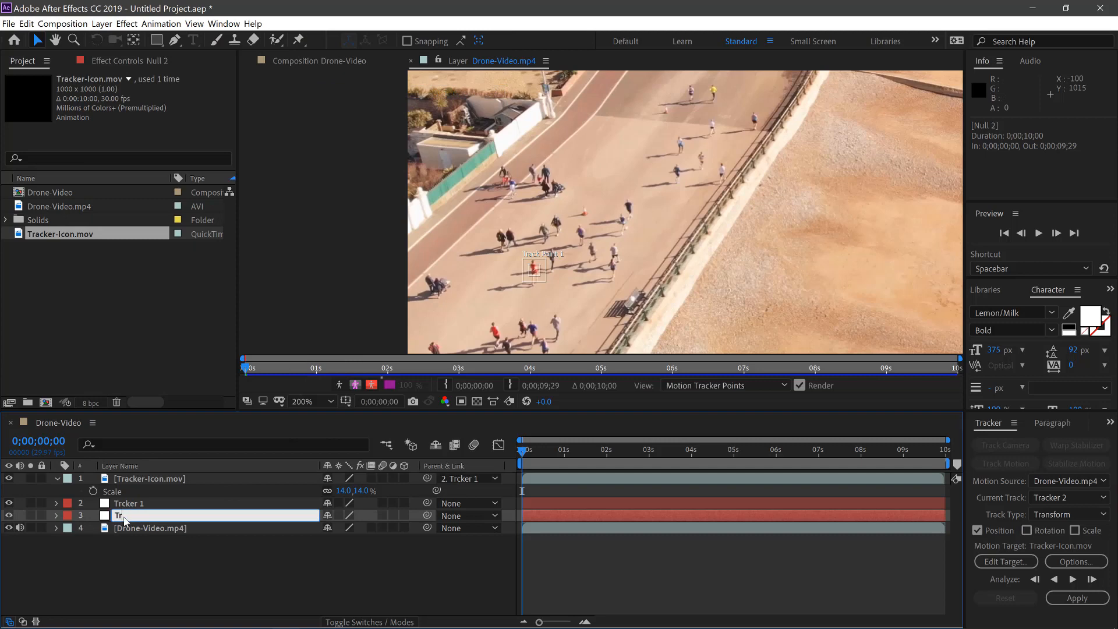
pyautogui.write('Tracker 2')
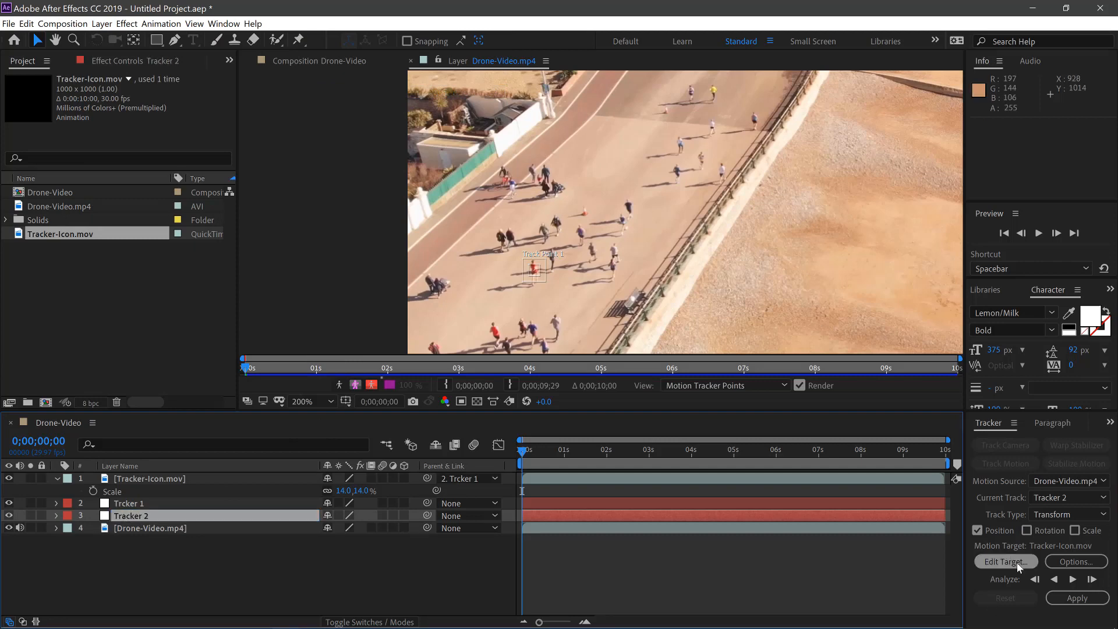
pyautogui.click(1004, 561)
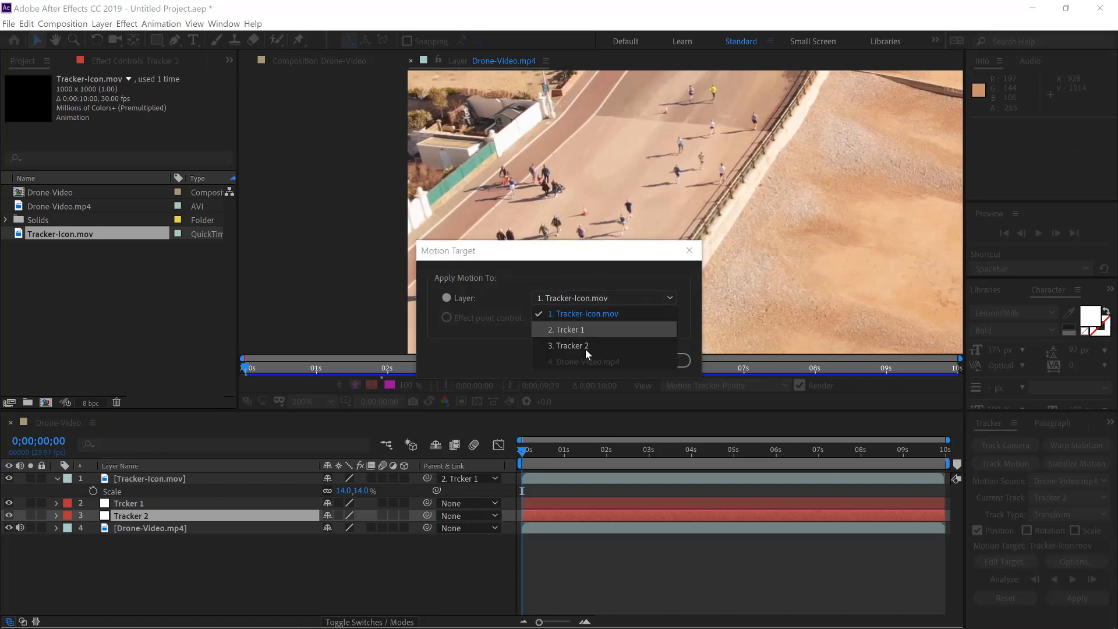
pyautogui.click(568, 345)
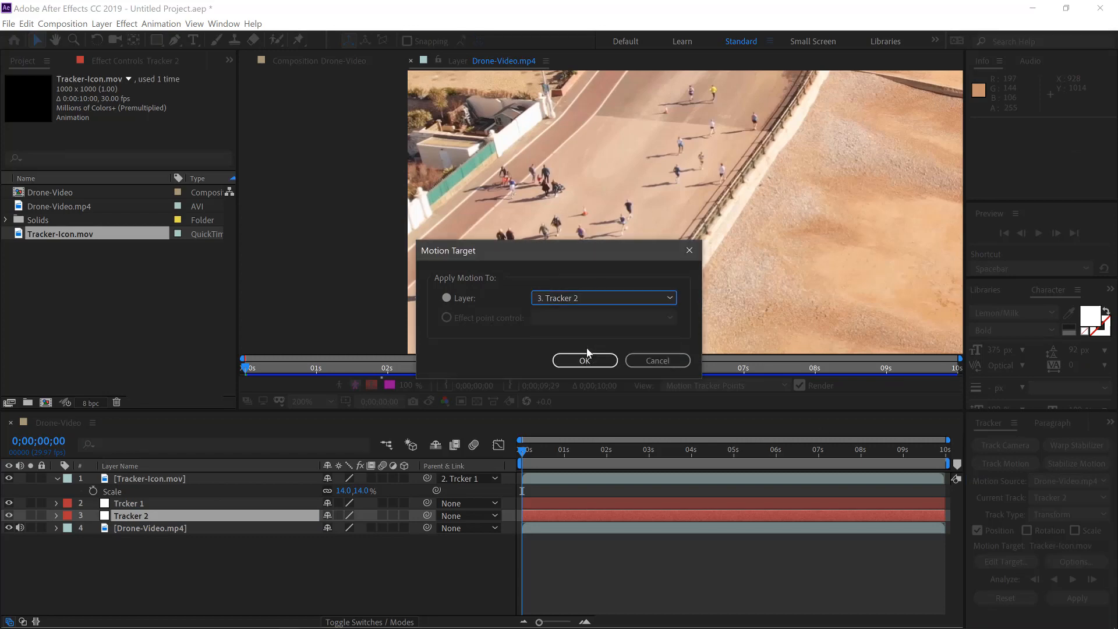
pyautogui.click(584, 360)
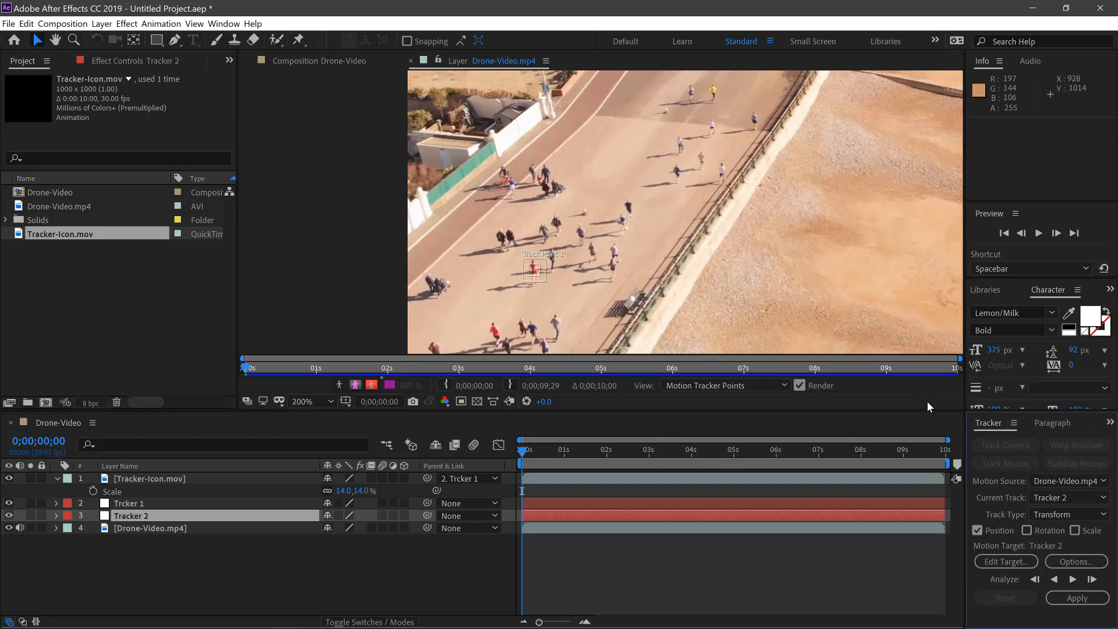
pyautogui.moveTo(1073, 579)
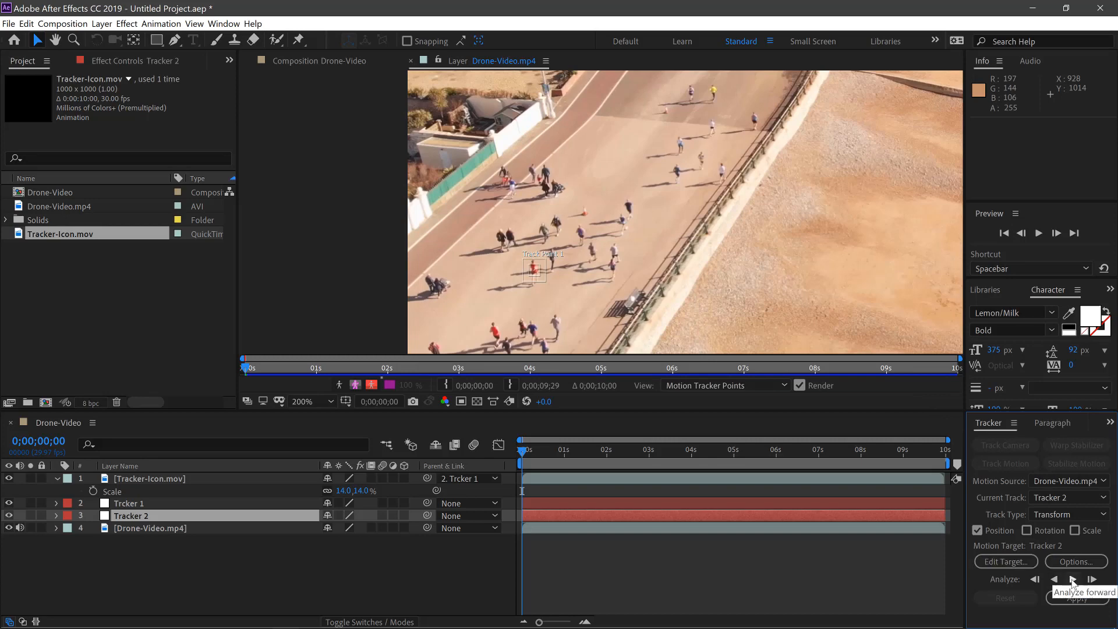
# Analyze the second runner forward through the clip and apply the motion to Tracker 2 in X and Y
pyautogui.click(1073, 579)
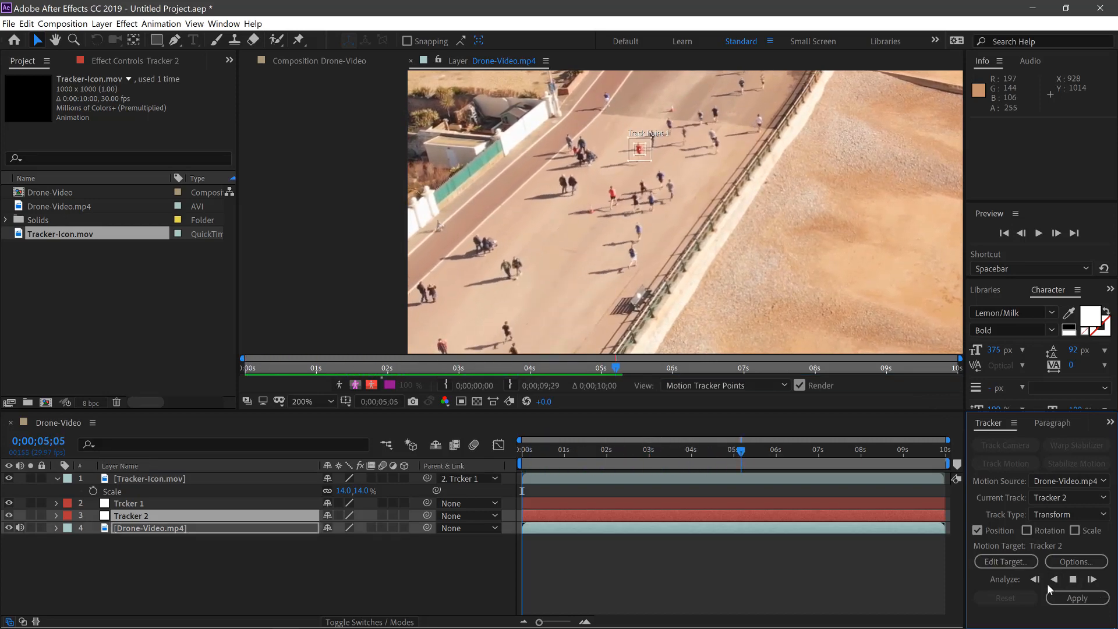
pyautogui.click(1092, 579)
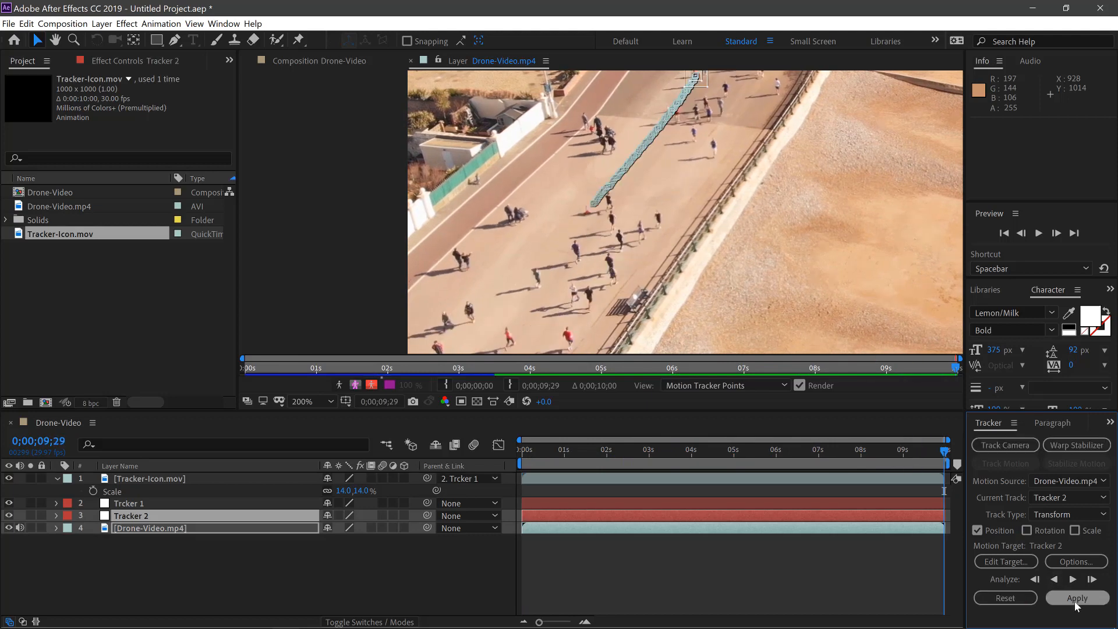
pyautogui.click(1076, 598)
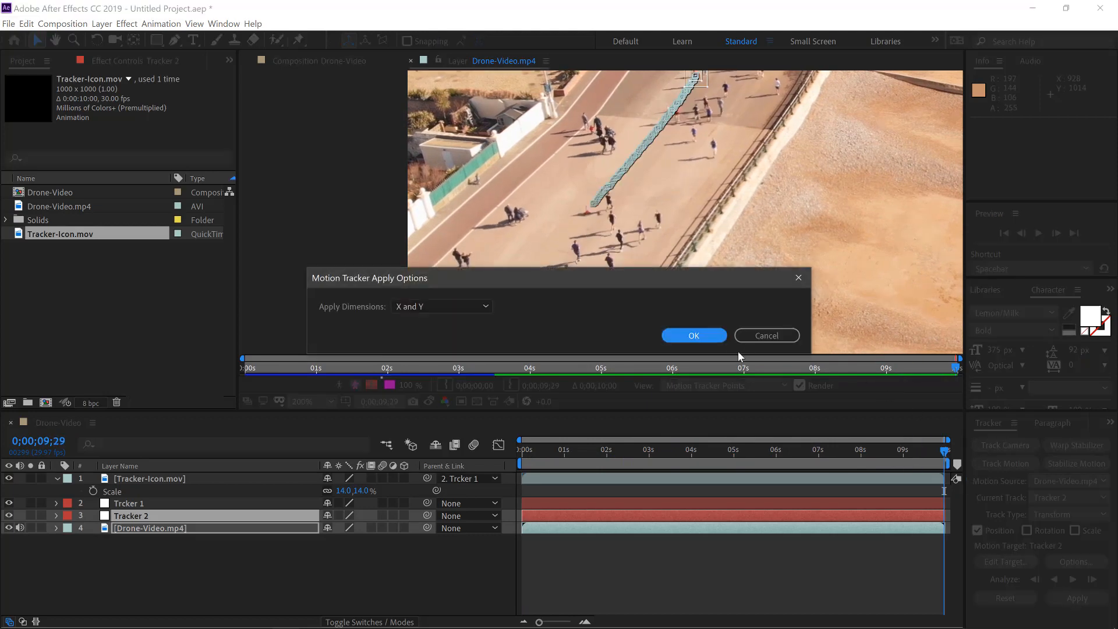
pyautogui.click(692, 336)
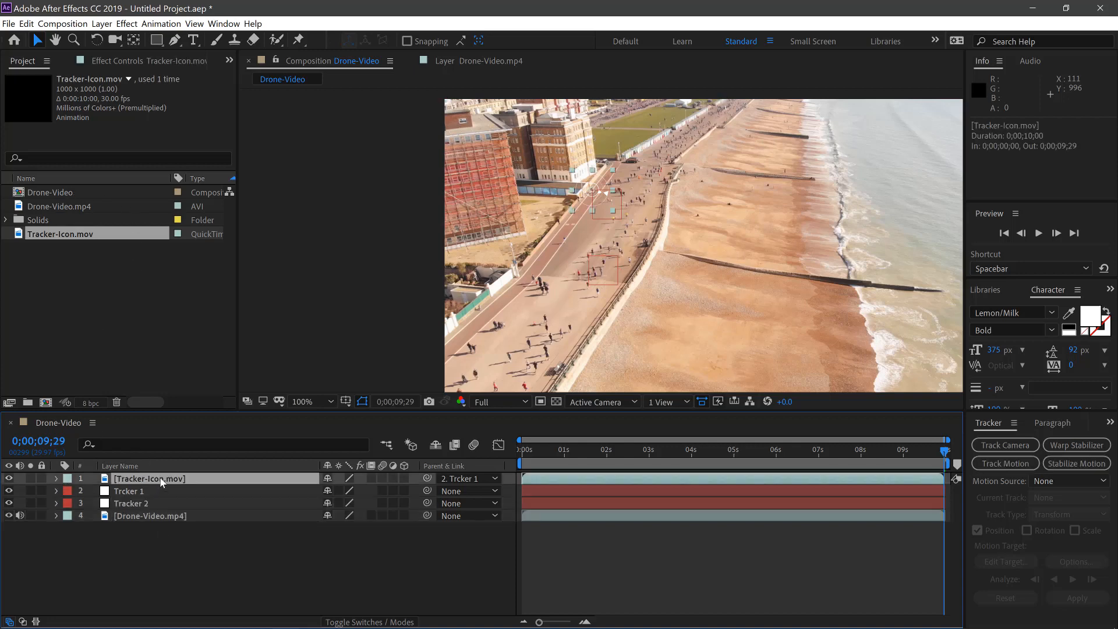
# Duplicate the tracker icon, move the copy onto the second runner and parent it to Tracker 2
pyautogui.press('ctrl+v')
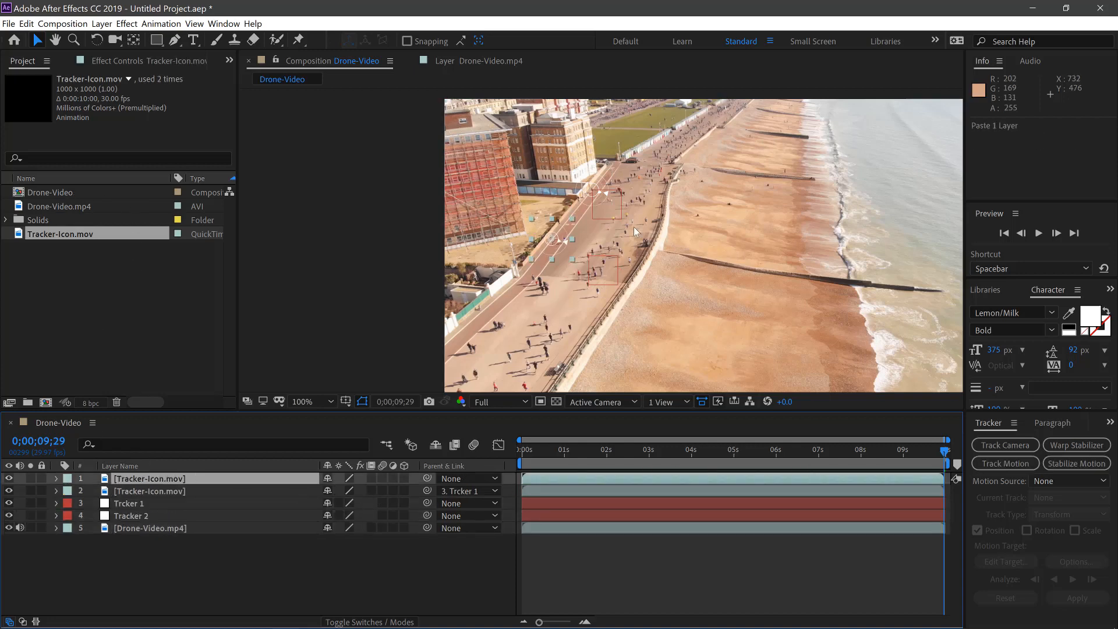
pyautogui.moveTo(635, 232); pyautogui.dragTo(574, 286)
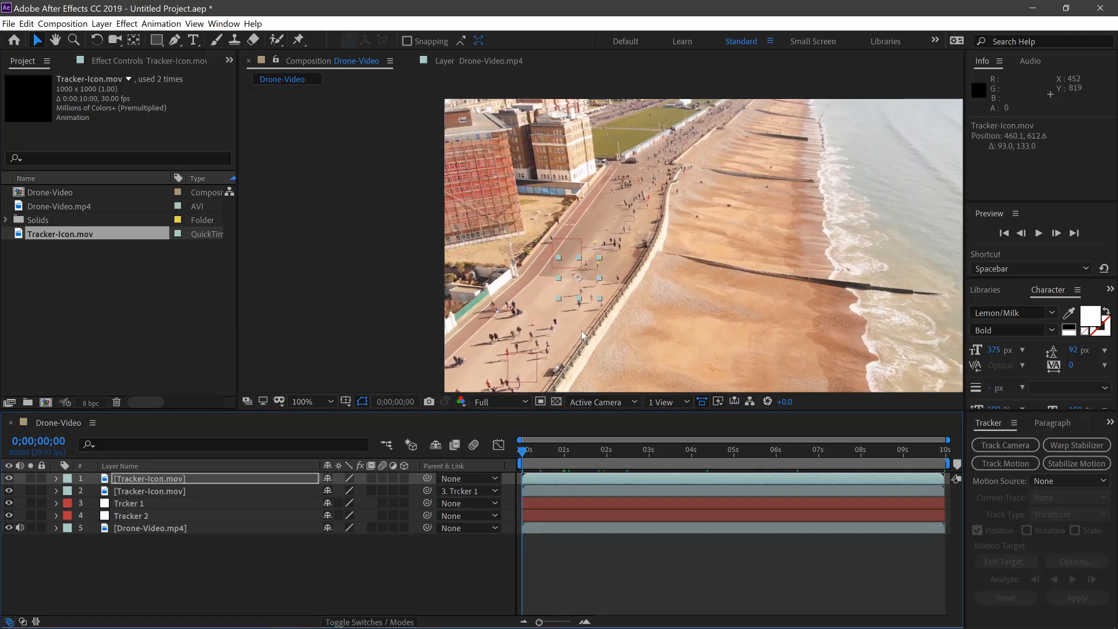
pyautogui.moveTo(577, 274); pyautogui.dragTo(510, 356)
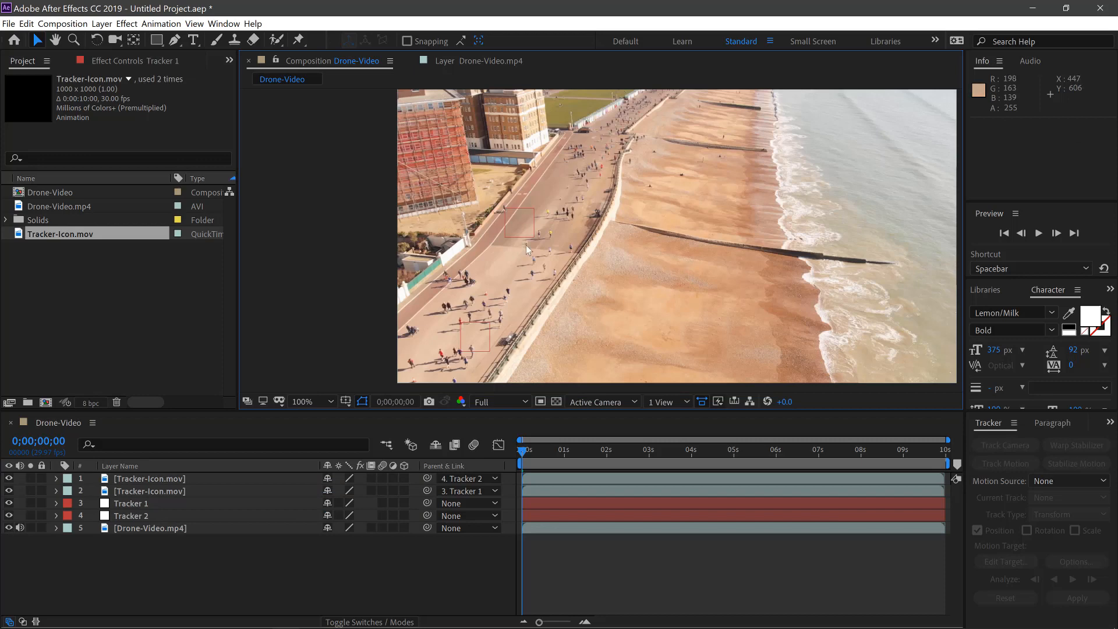
# Preview the composition to check both icons follow their runners
pyautogui.press('space')
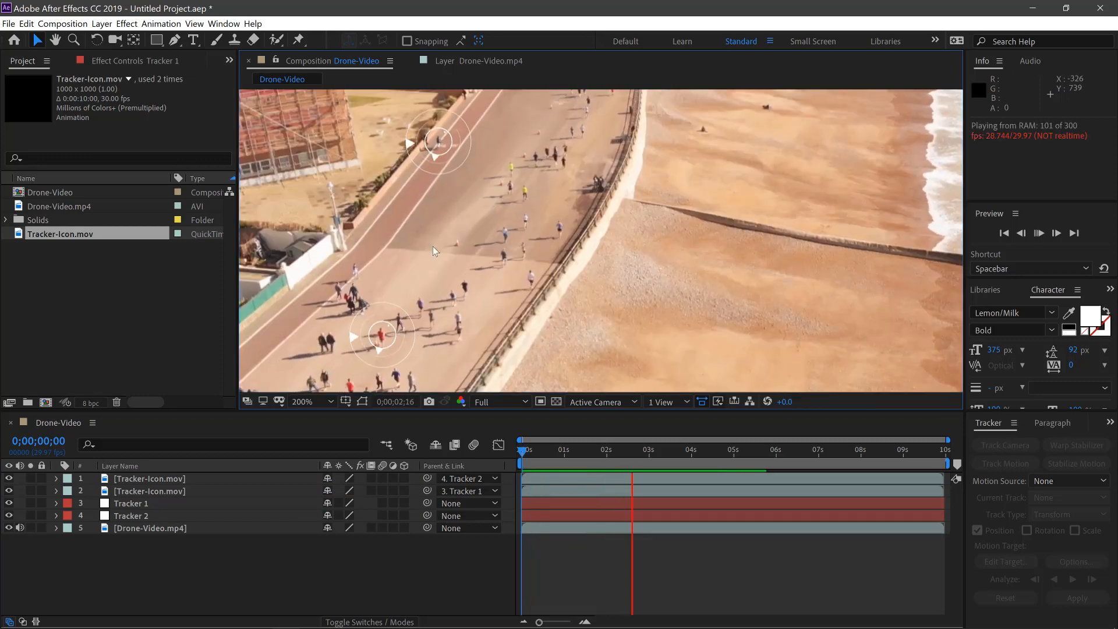
pyautogui.click(538, 449)
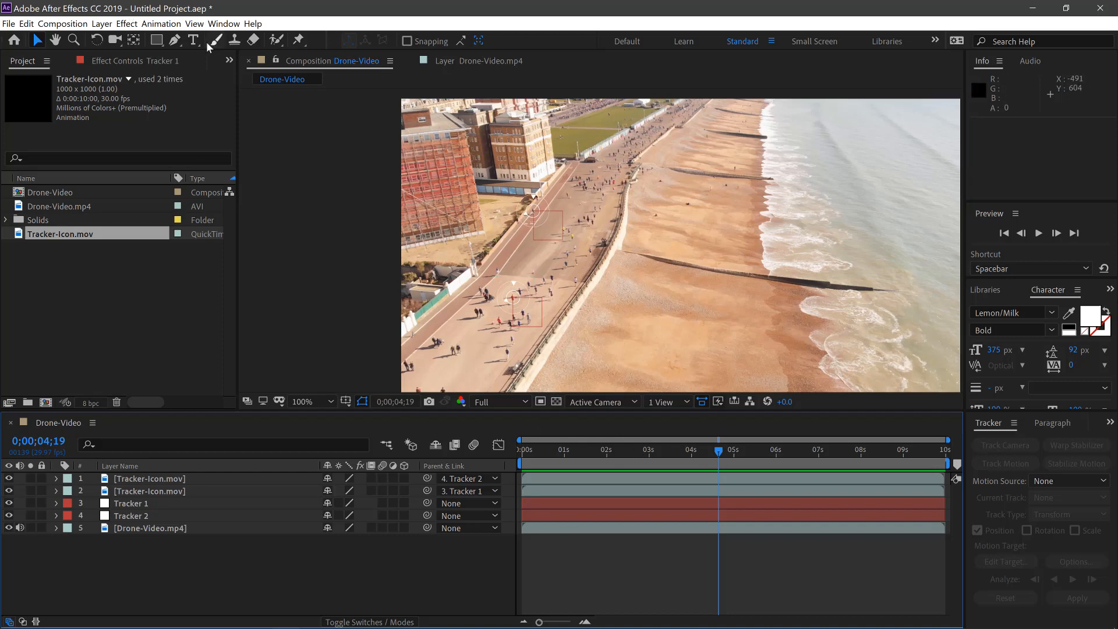
# Add a white 'ME' text label above the second icon, parented to Tracker 2, and scrub to verify it follows
pyautogui.click(192, 41)
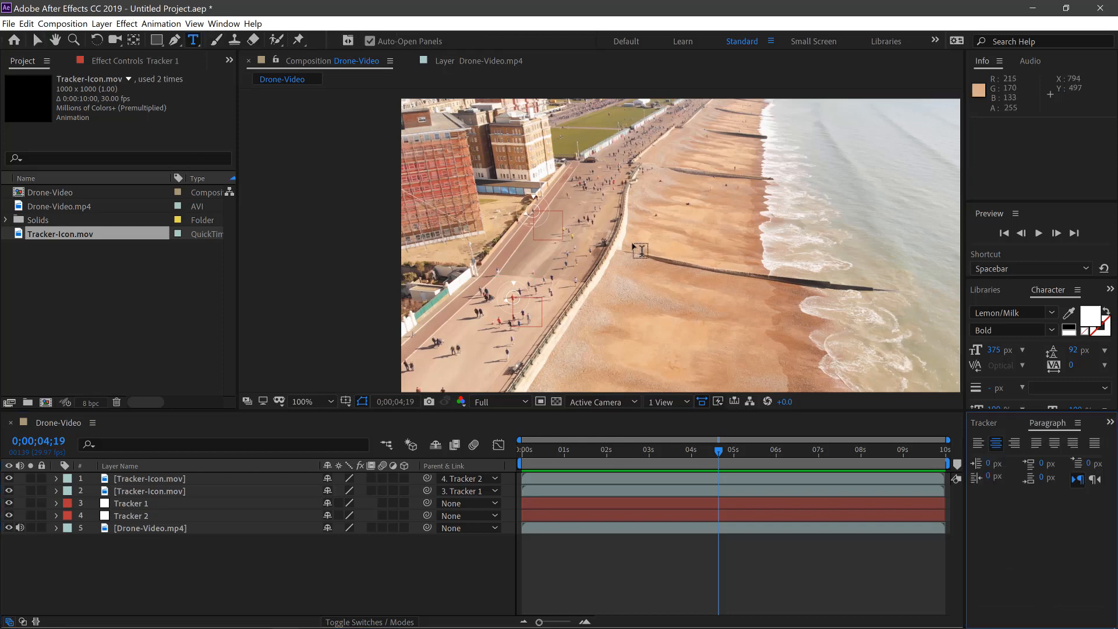
pyautogui.write('M')
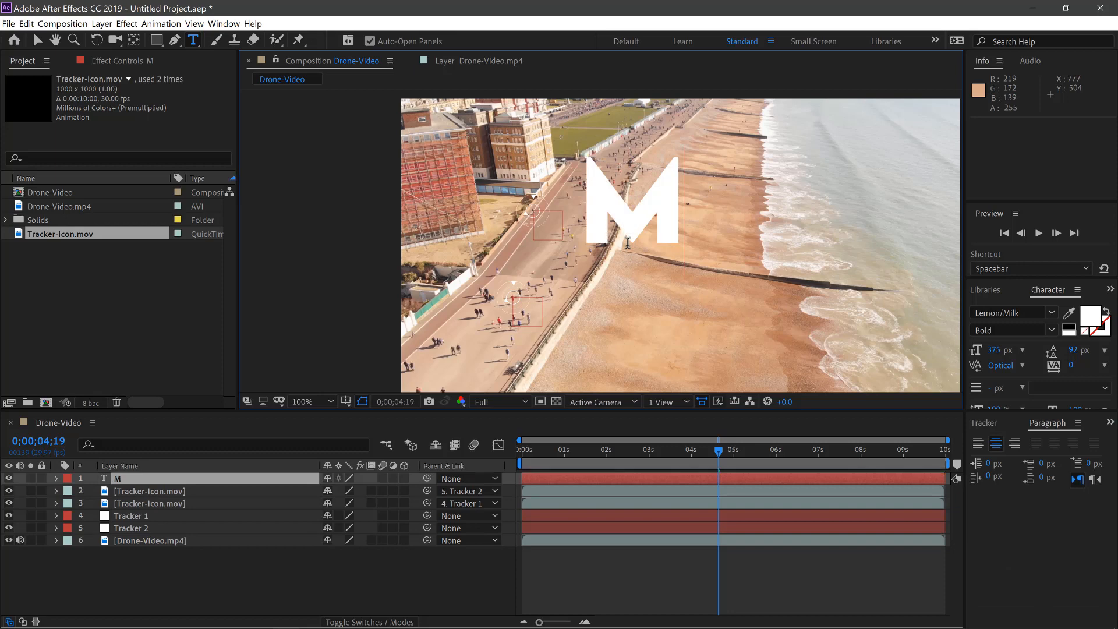
pyautogui.write('E')
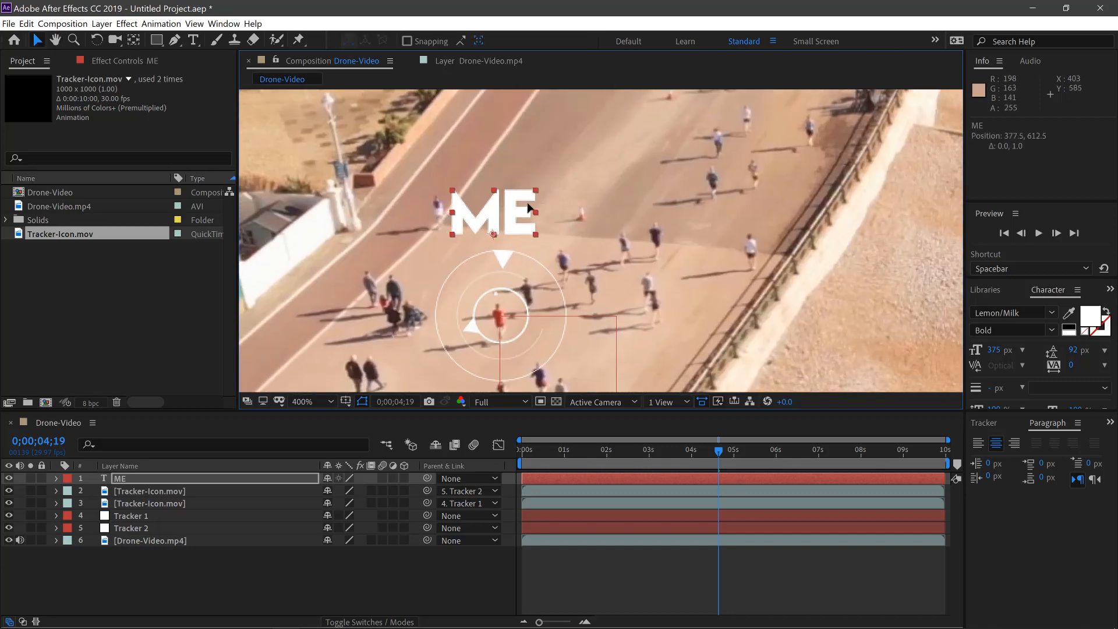
pyautogui.moveTo(490, 210); pyautogui.dragTo(502, 214)
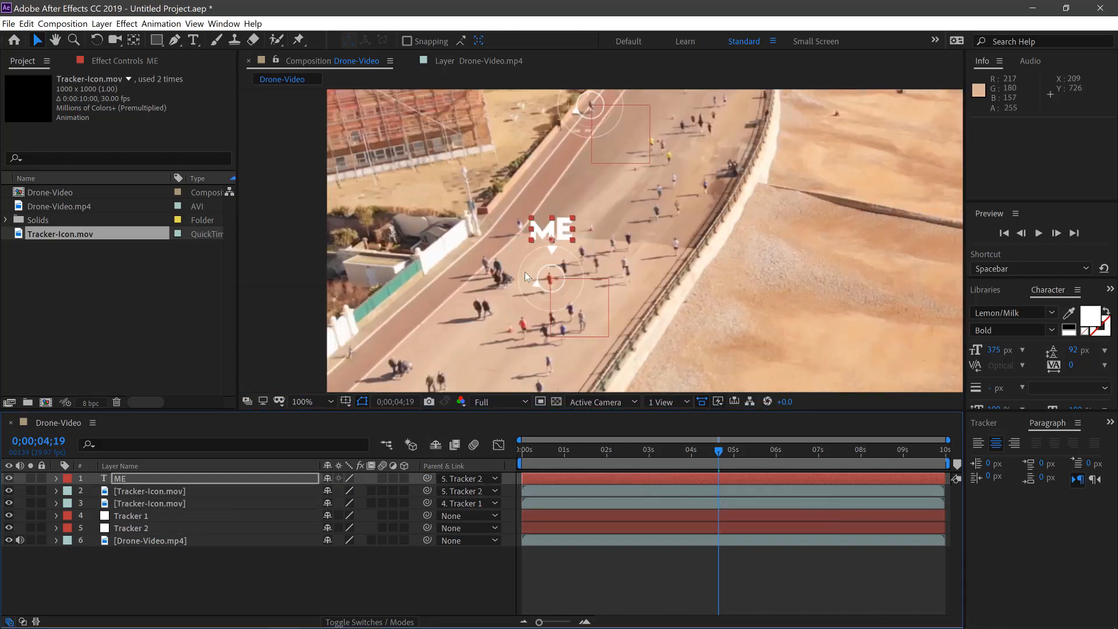
pyautogui.moveTo(718, 449); pyautogui.dragTo(569, 449)
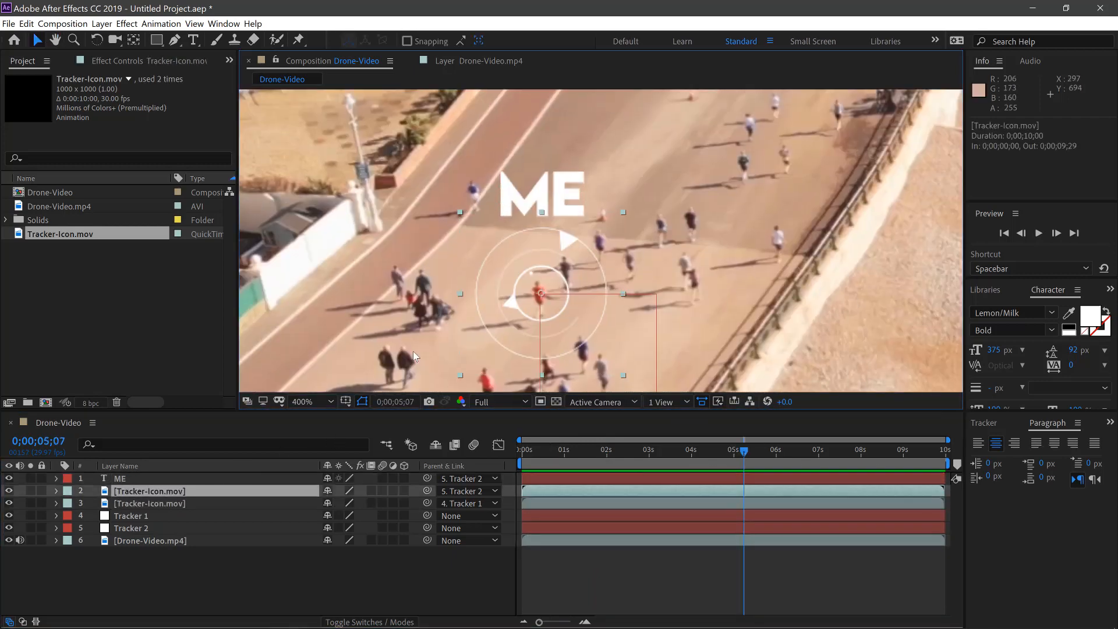
# Tilt the icon back in 3D and give it a drop shadow with adjusted direction and 30 opacity
pyautogui.click(56, 491)
pyautogui.write('drop s')
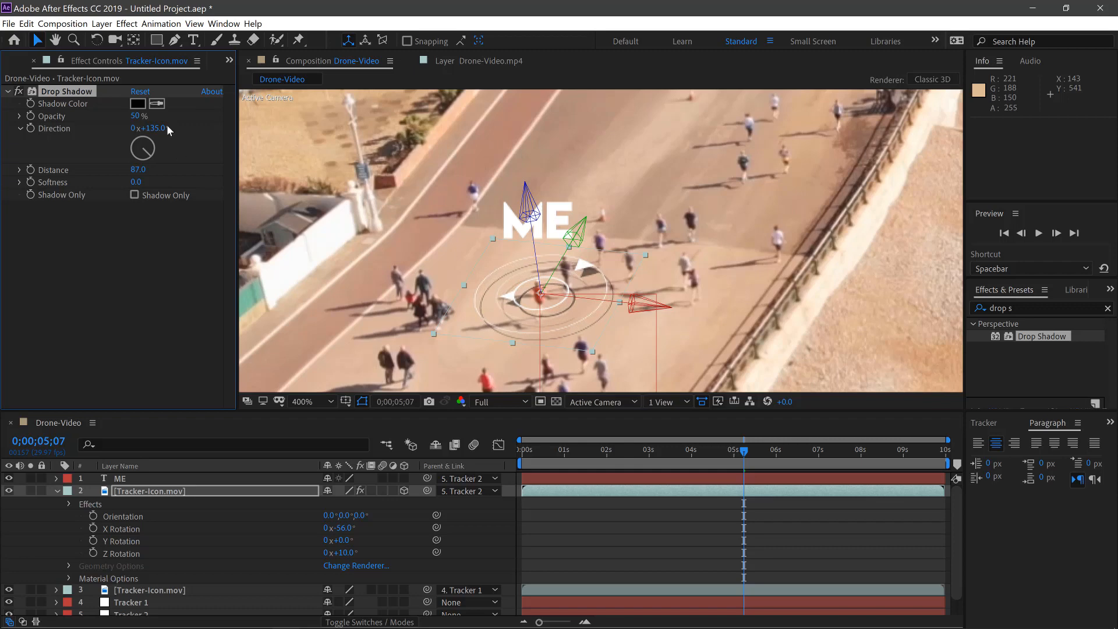
pyautogui.moveTo(143, 148); pyautogui.dragTo(149, 139)
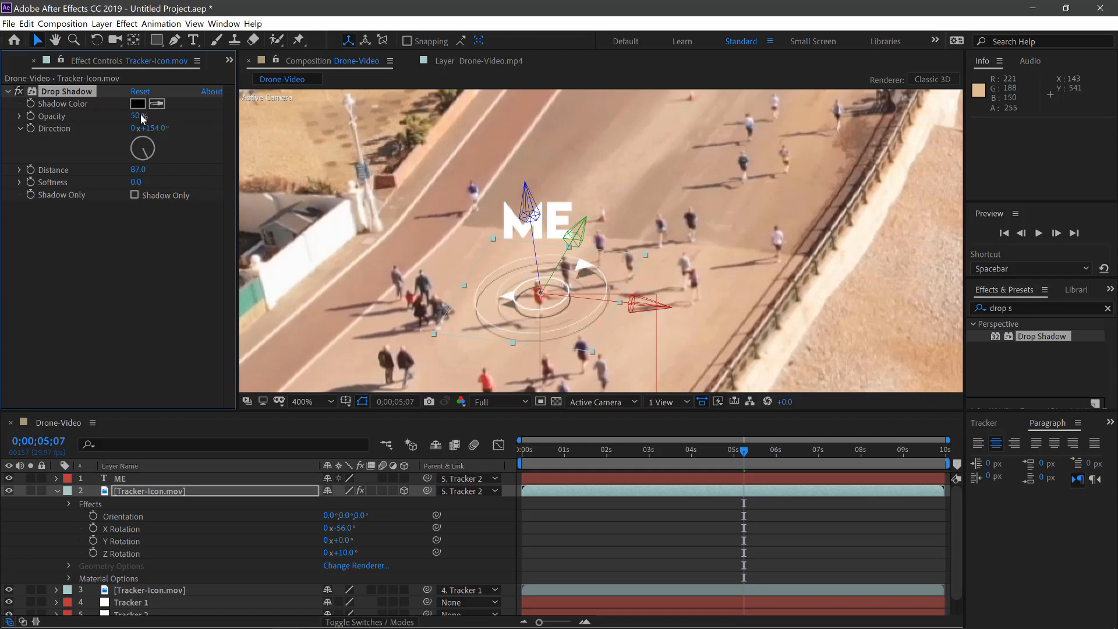
pyautogui.write('30')
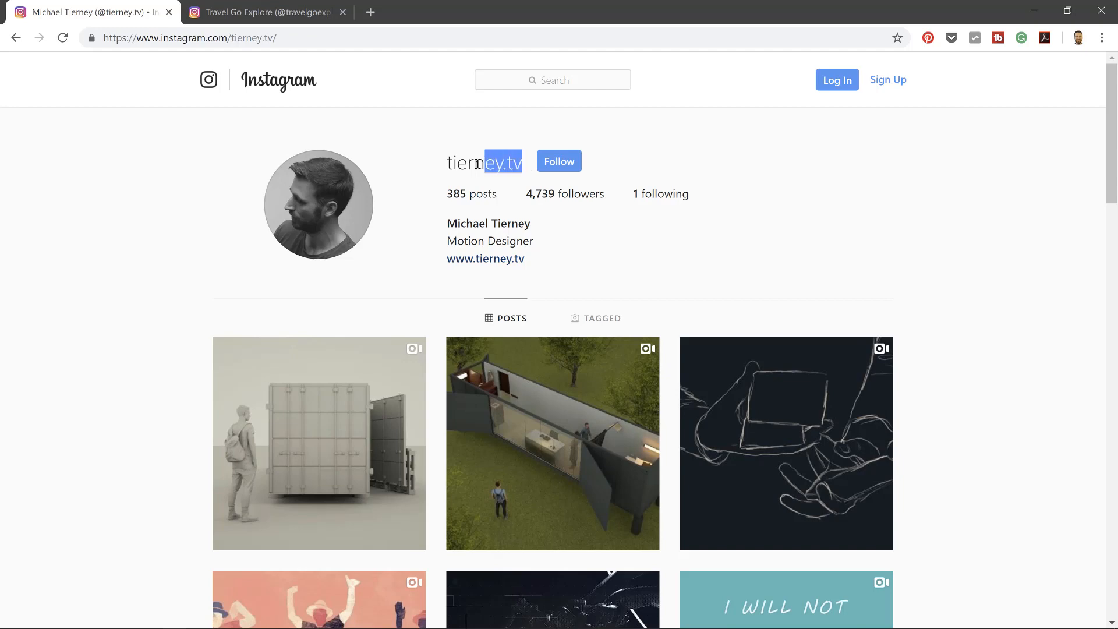
# Switch Chrome to the travelgoexplore Instagram profile
pyautogui.click(264, 12)
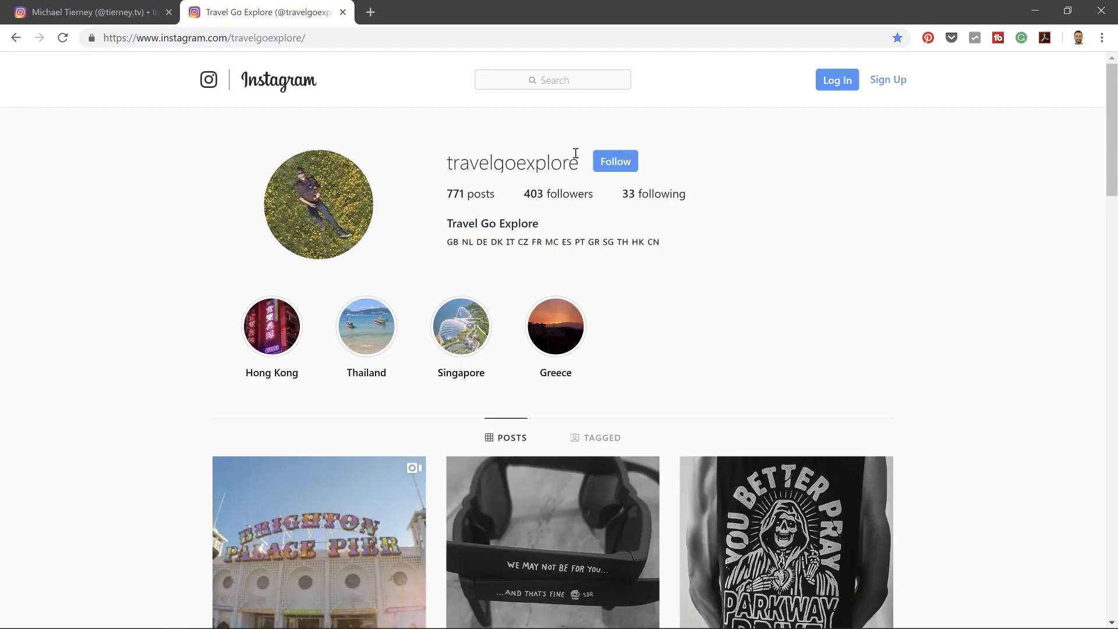